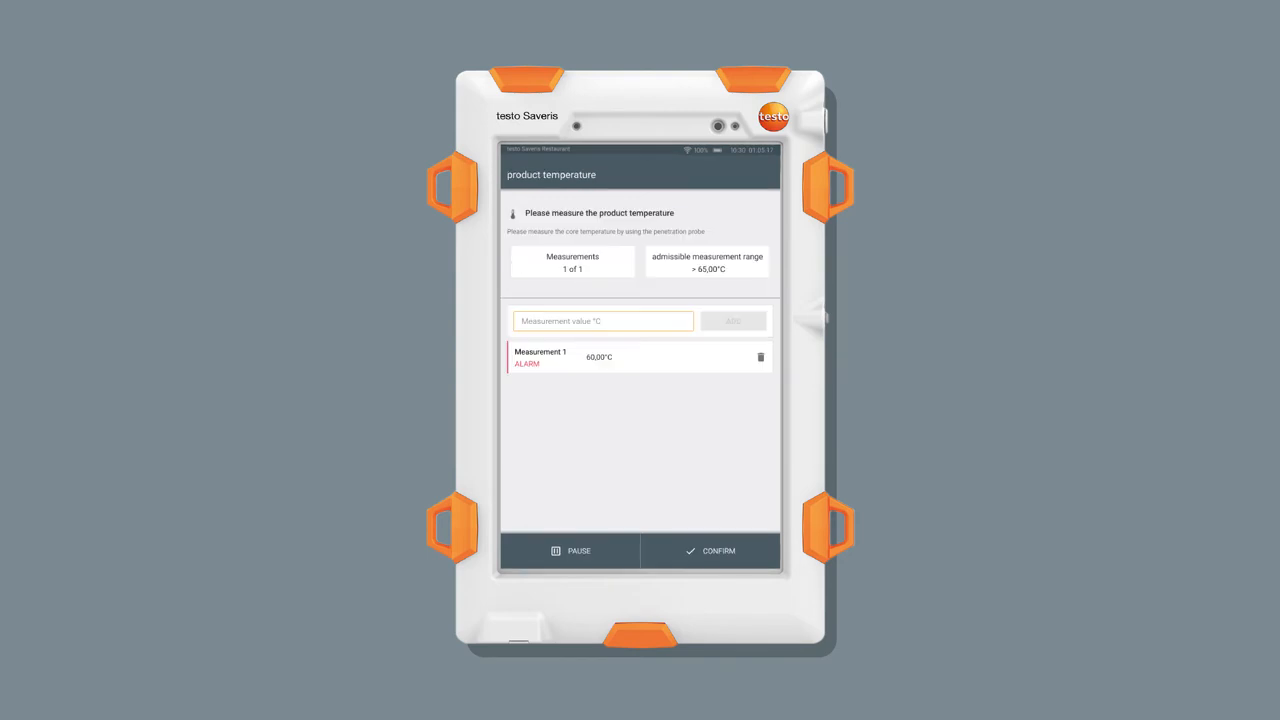
# - Confirm the 65,00°C alarm reading so the 'Please reheat the product' action appears
pyautogui.click(718, 552)
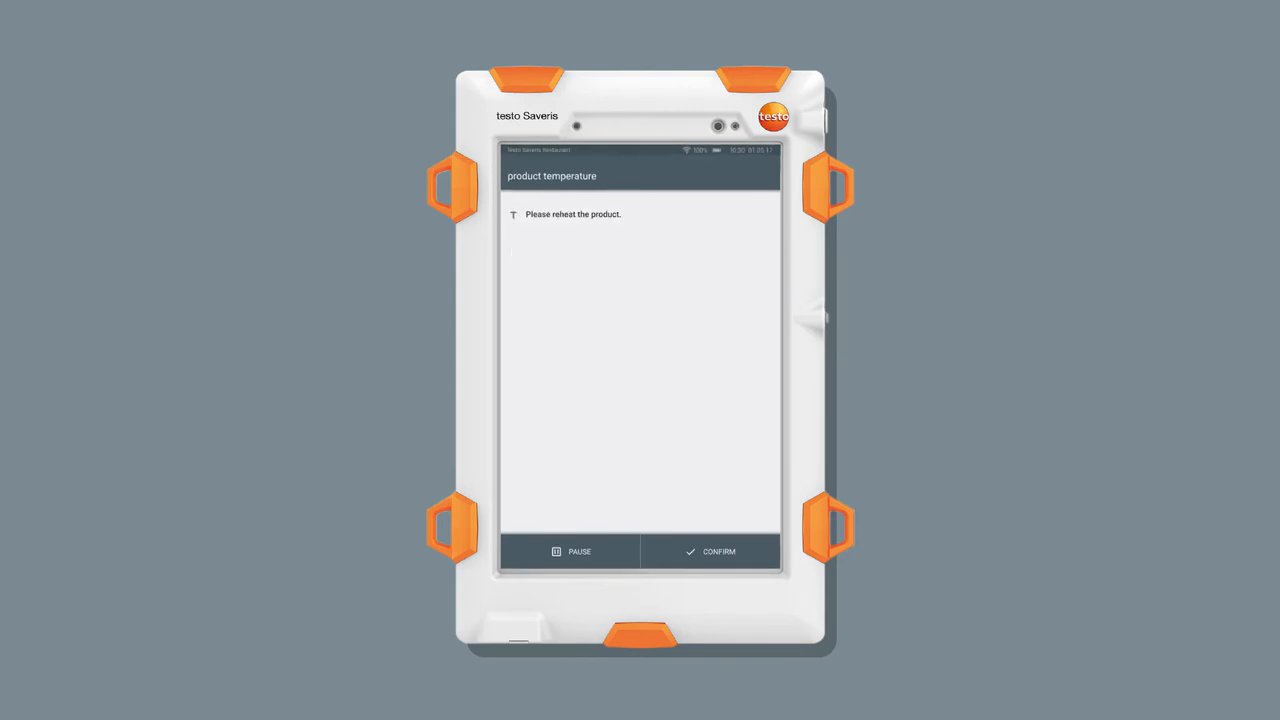